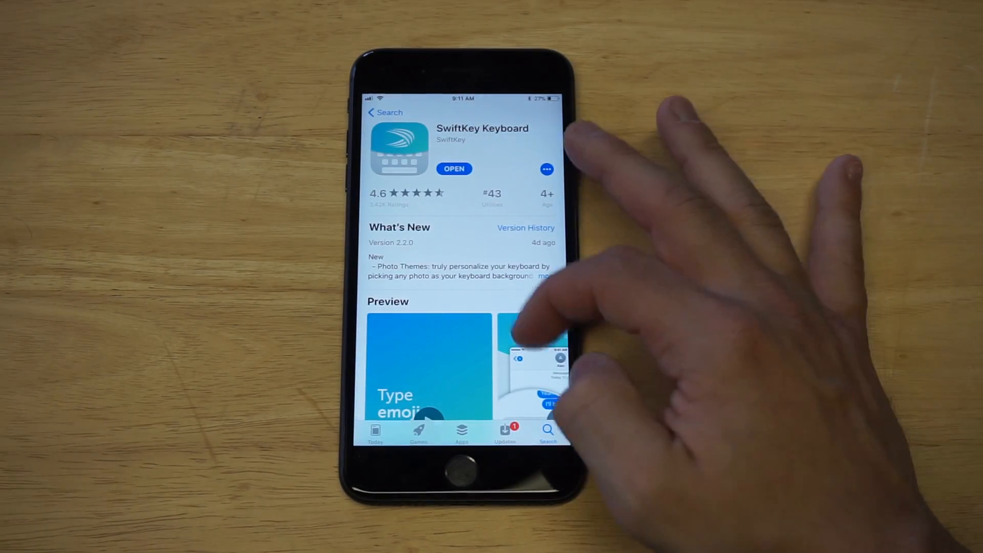
- Scroll through the SwiftKey Keyboard preview on its App Store page
scroll("down", 3)
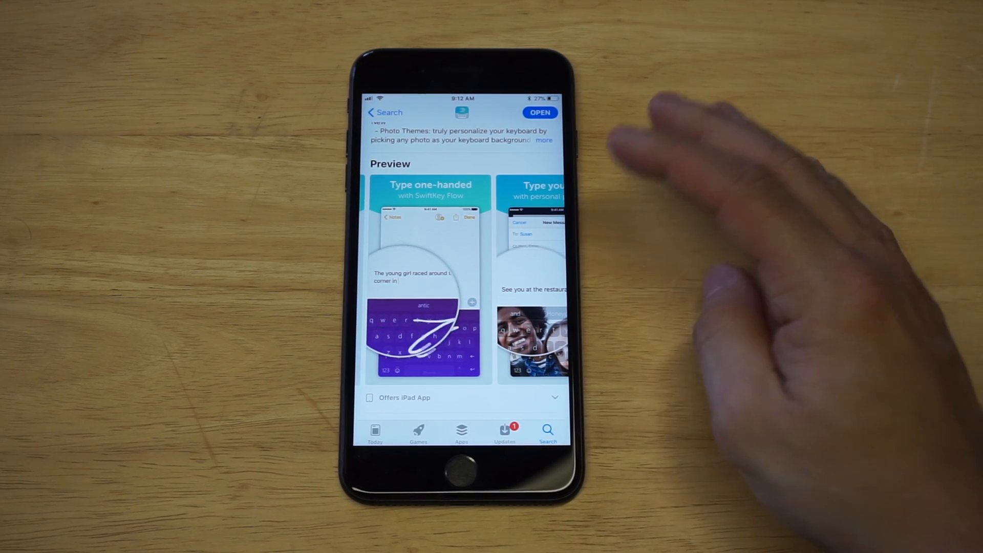
scroll("down", 3)
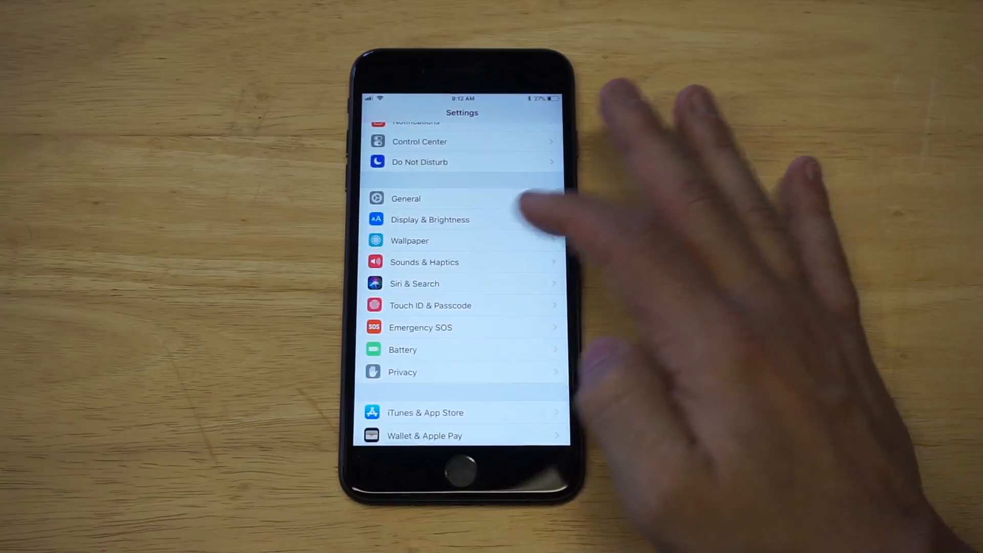
- Go to General > Keyboard > Keyboards, where SwiftKey is listed with English, Emoji and RainbowKey
left_click(406, 198)
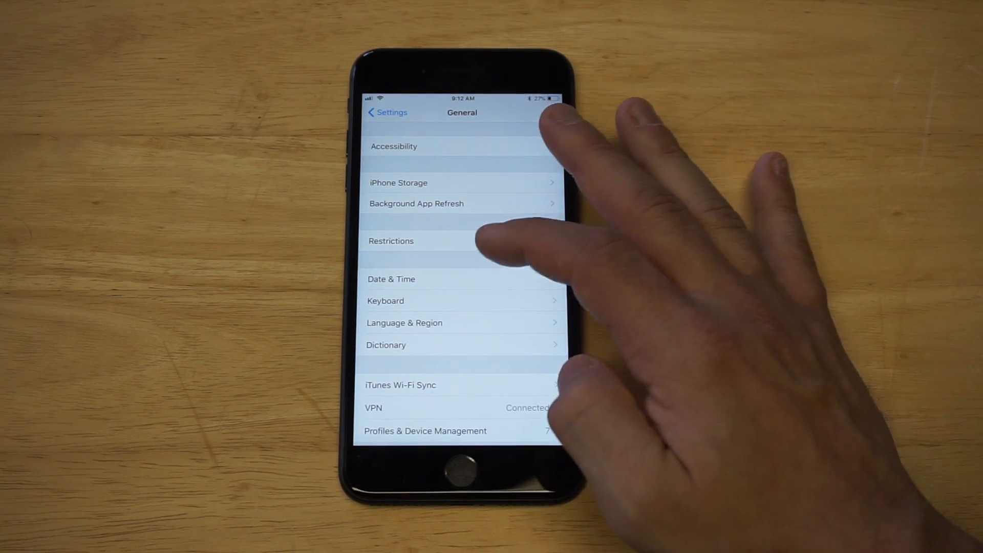
left_click(385, 300)
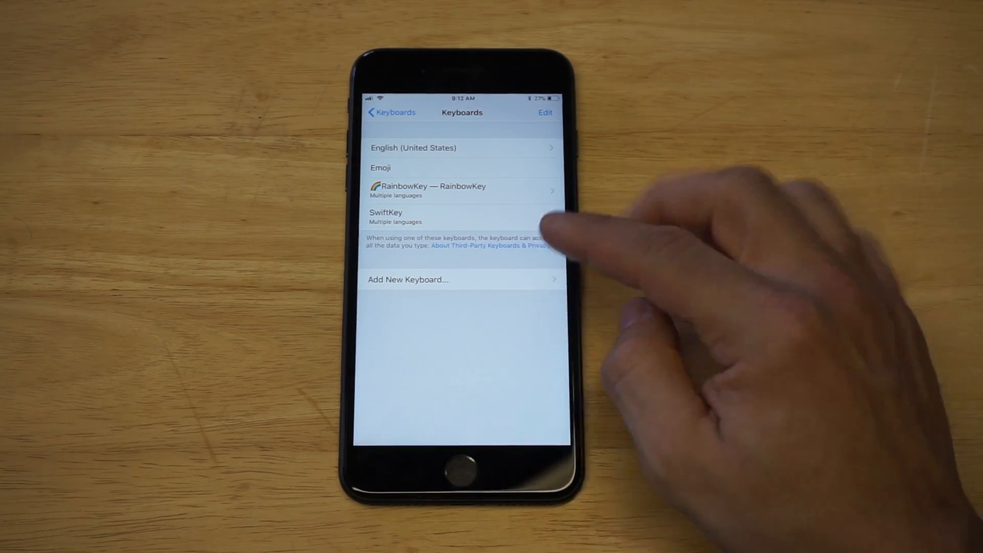
- Switch on Allow Full Access for the SwiftKey keyboard
left_click(407, 278)
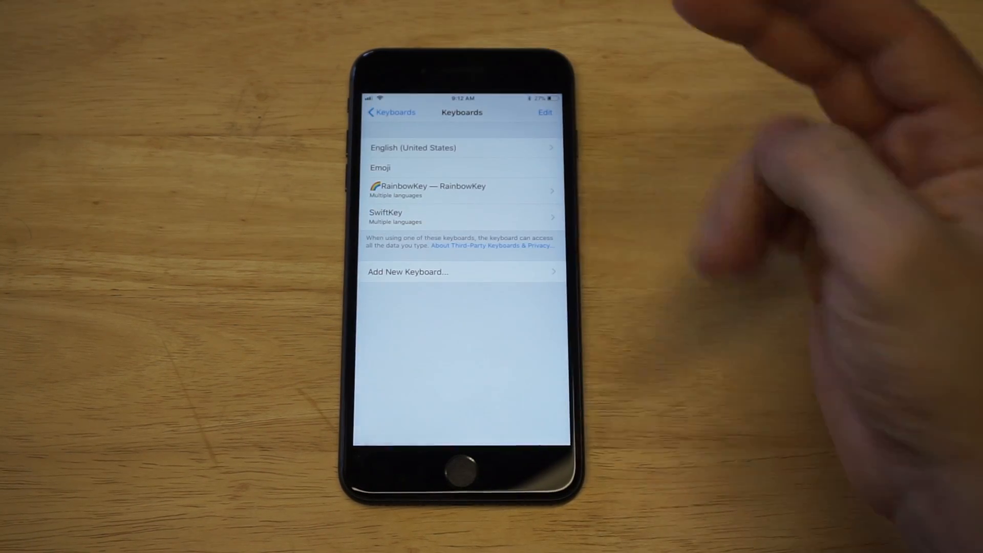
mouse_move(514, 200)
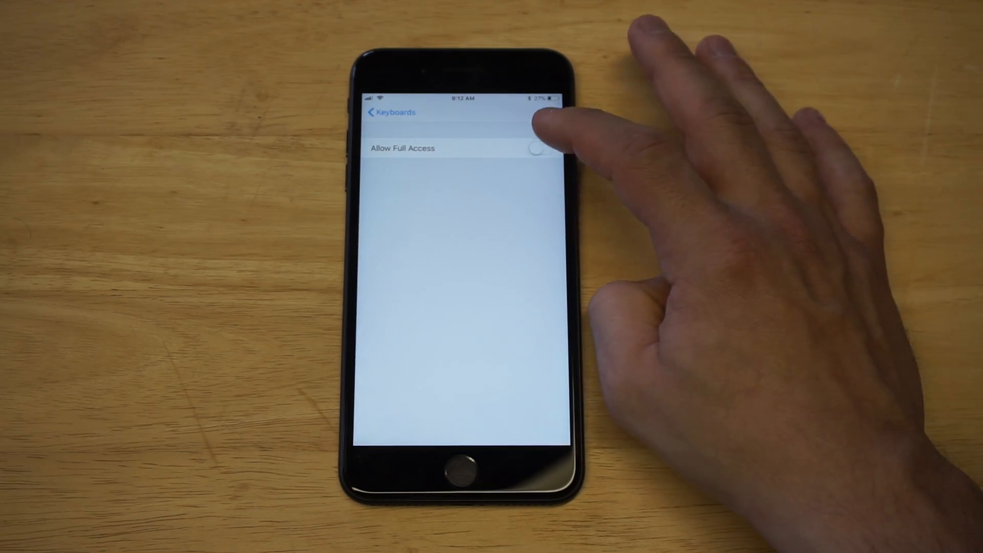
left_click(541, 148)
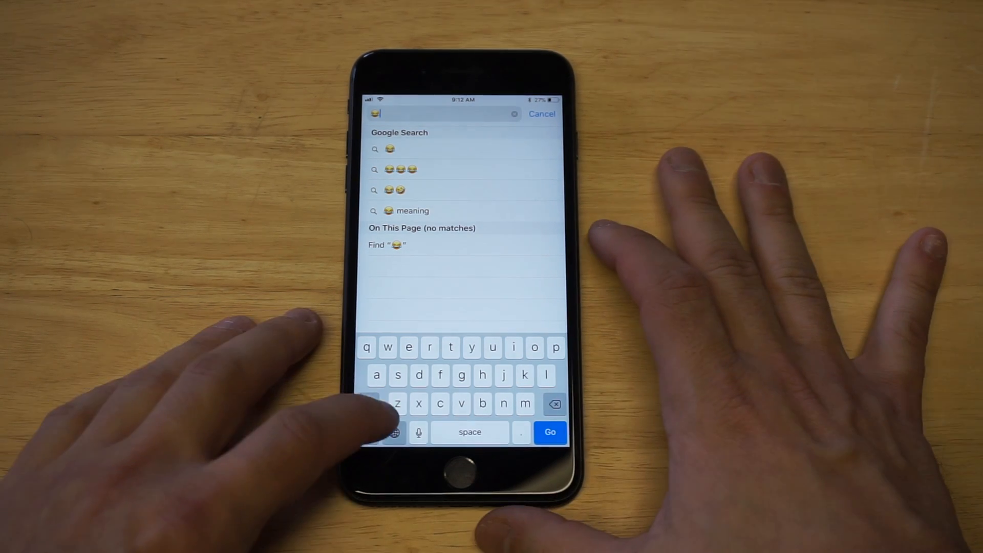
- Select SwiftKey from the globe-key keyboard list for the Safari address field
left_click(395, 432)
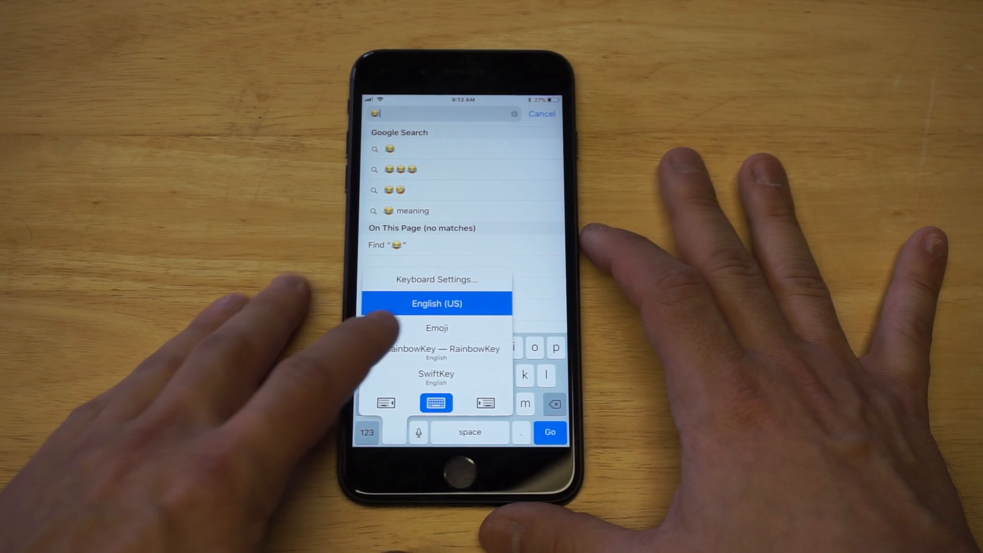
left_click(437, 303)
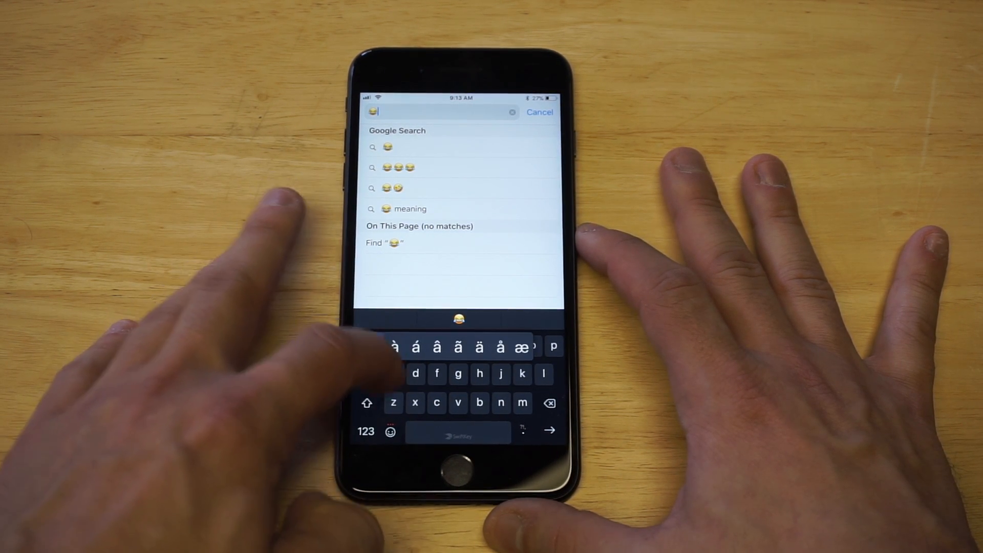
- Swipe-type test words such as 'ed' in the address field and clear each entry afterwards
left_click(415, 346)
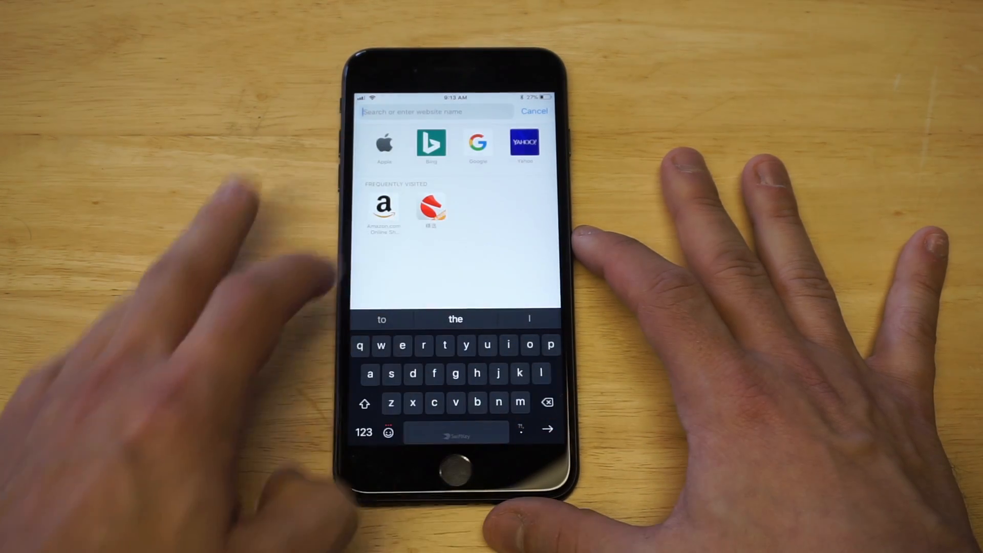
type("ed")
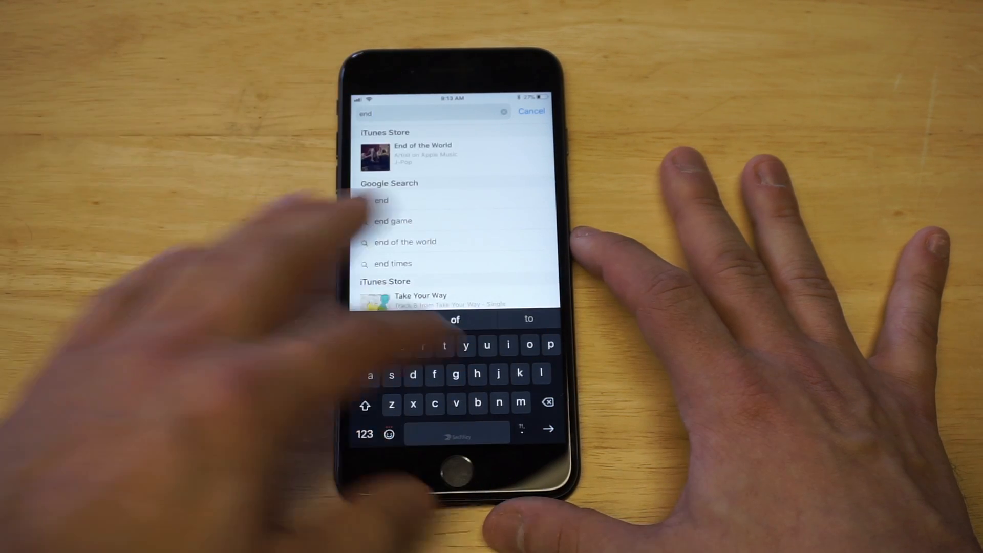
left_click(505, 111)
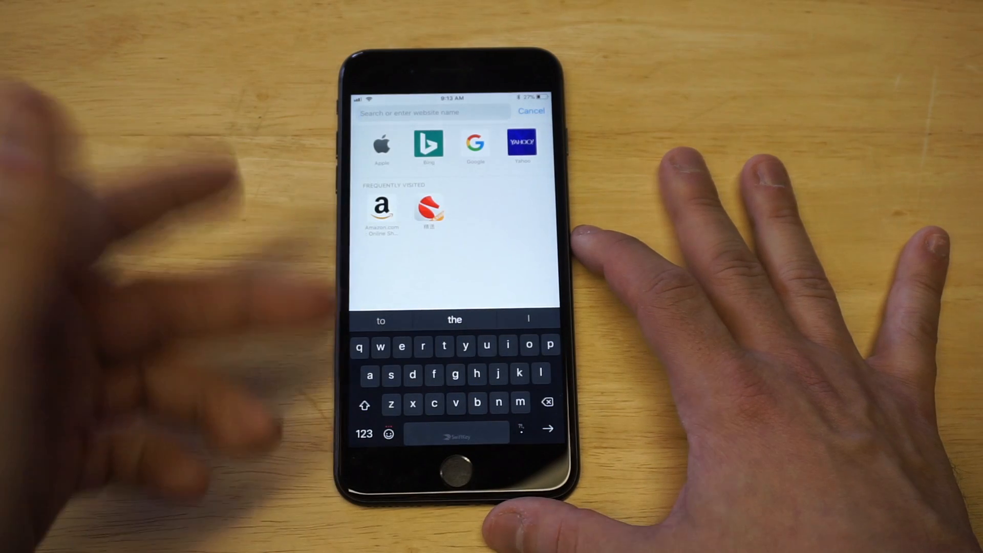
left_click(402, 346)
type("fdd")
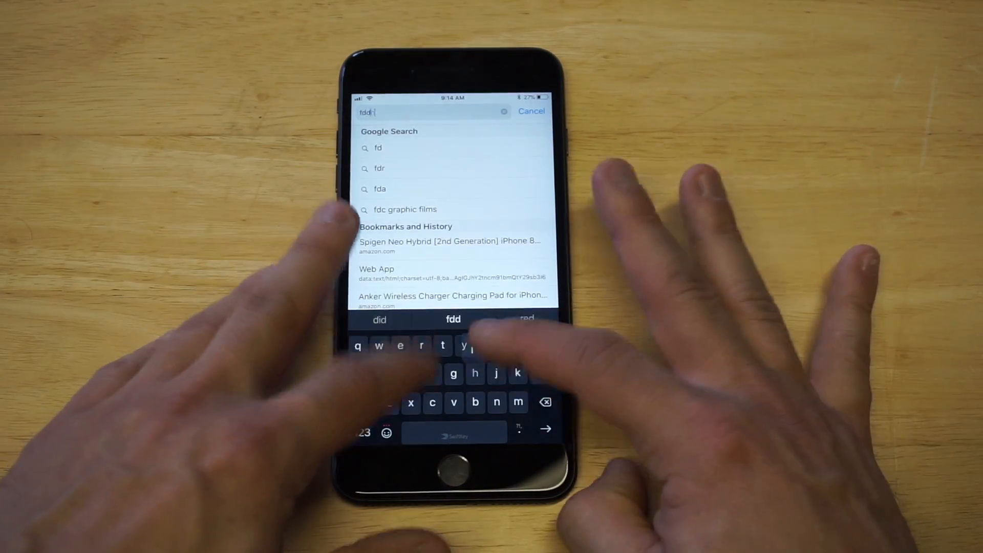
left_click(505, 112)
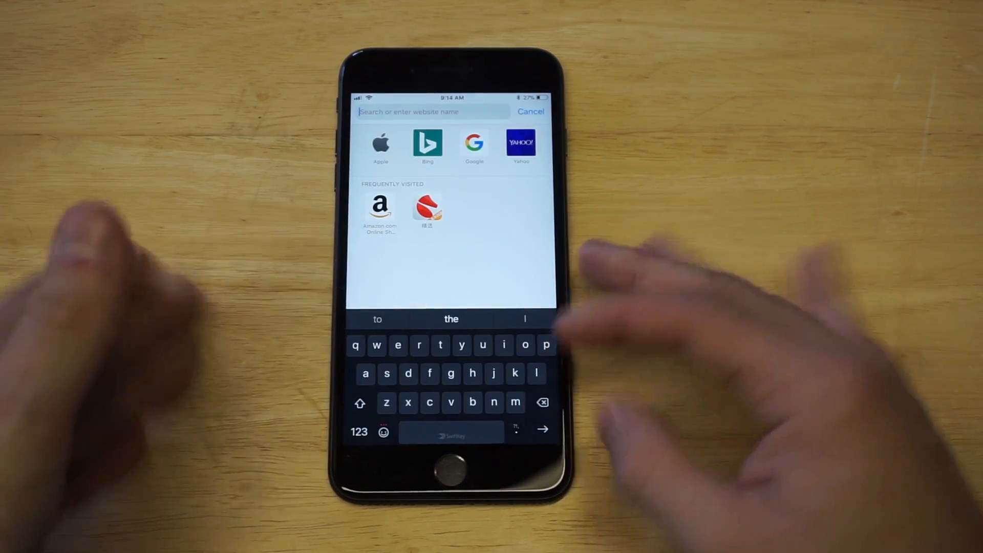